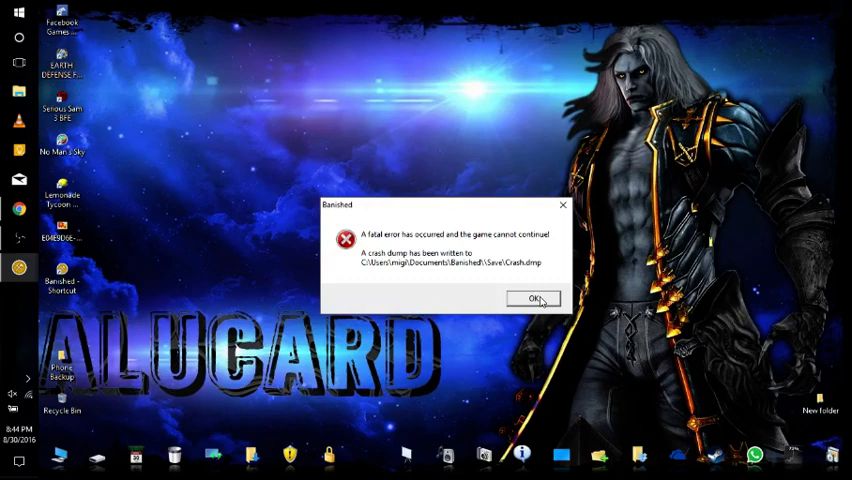
# Dismiss the Banished fatal-error message and search the Start menu for regedit.
pyautogui.click(533, 299)
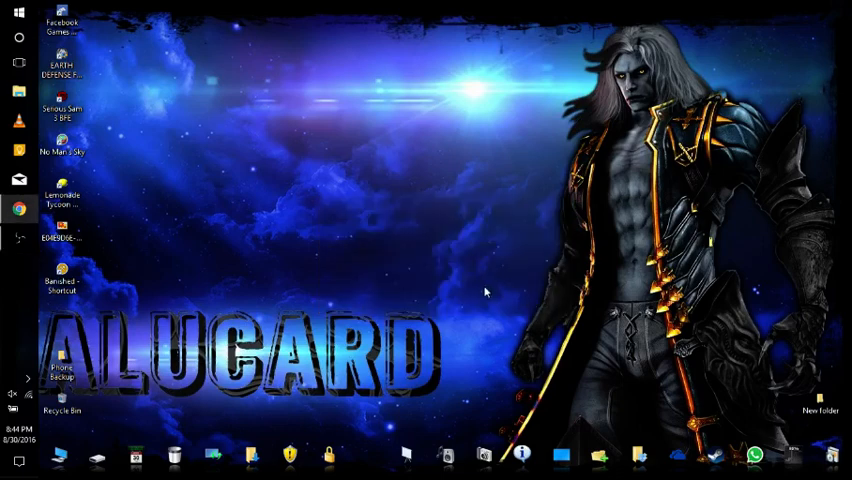
pyautogui.click(18, 459)
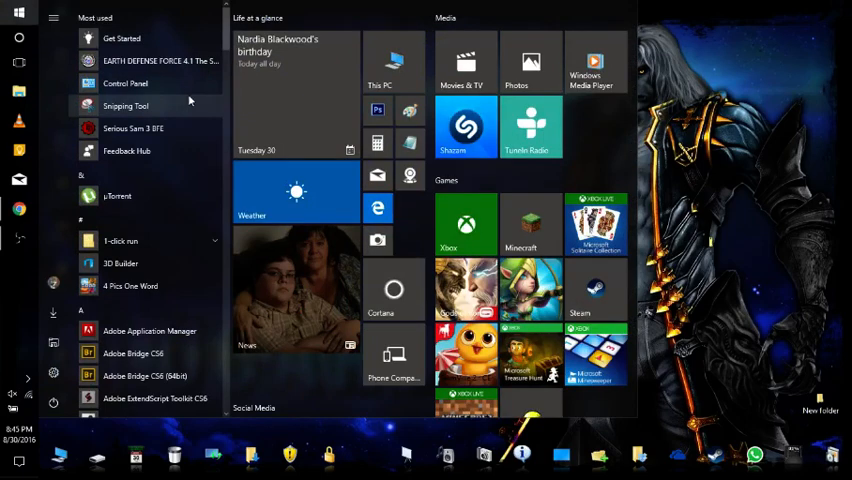
pyautogui.write('rege')
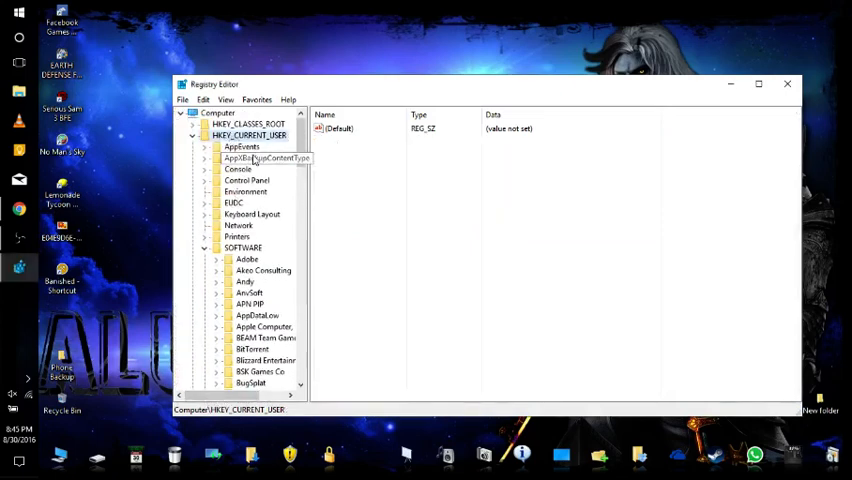
# Set the VideoInterface value under Shining Rock Software LLC\Banished to 1.
pyautogui.scroll(-3)
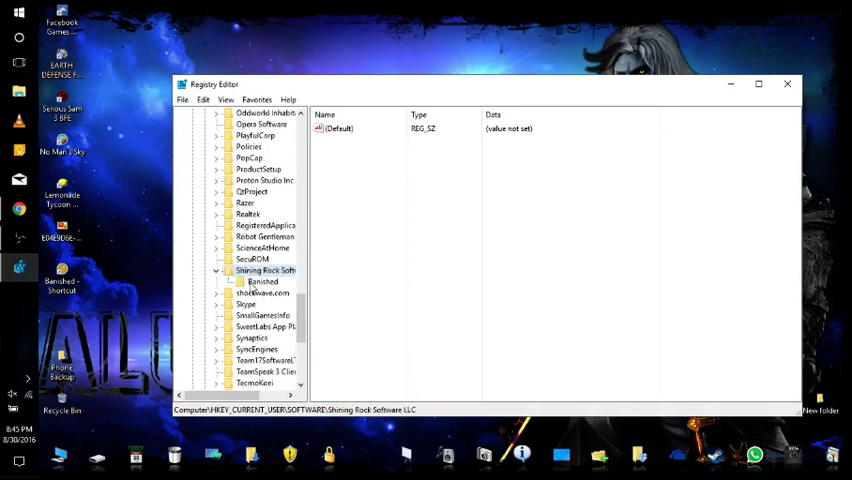
pyautogui.click(262, 281)
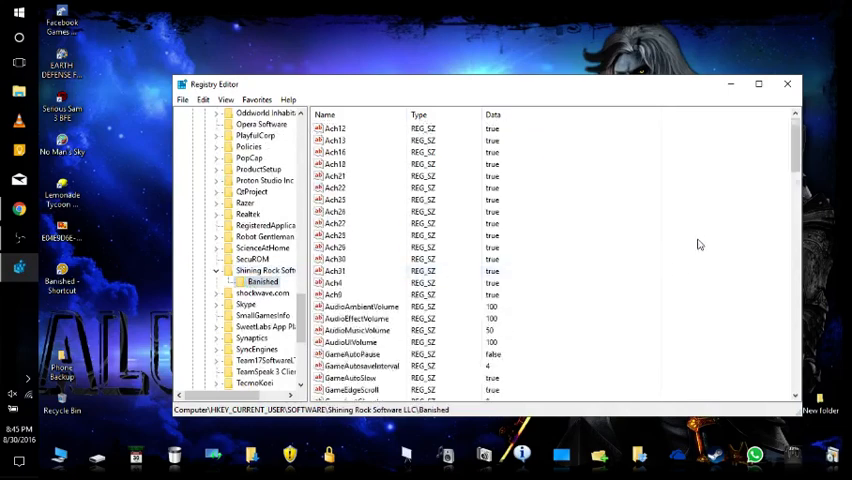
pyautogui.scroll(-3)
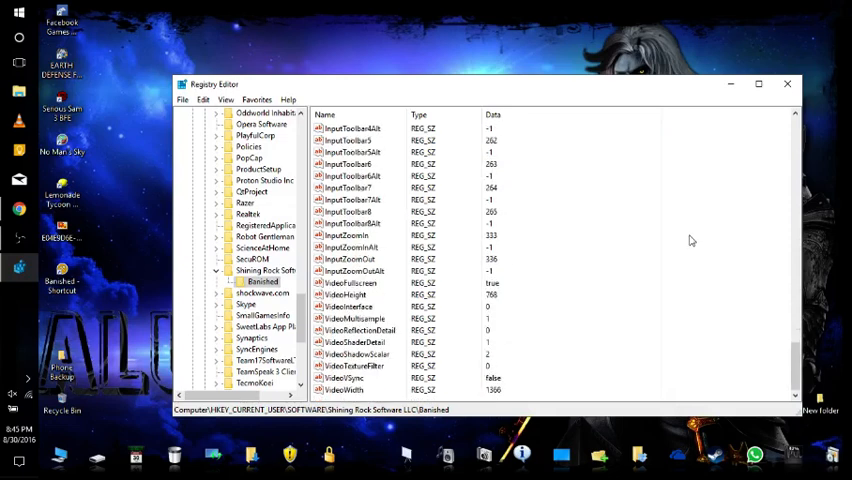
pyautogui.click(350, 318)
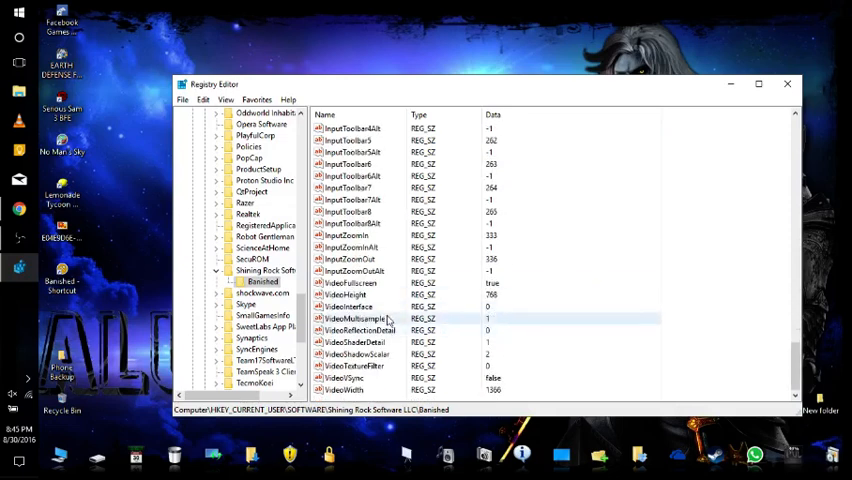
pyautogui.doubleClick(348, 306)
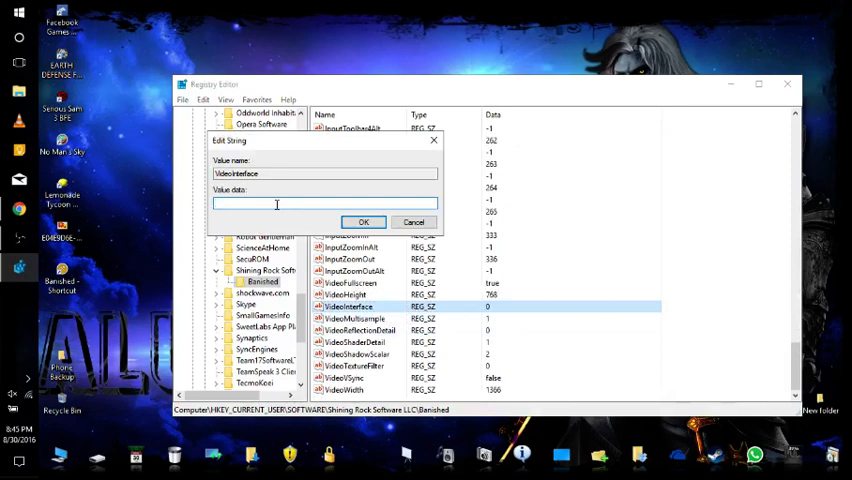
pyautogui.write('1')
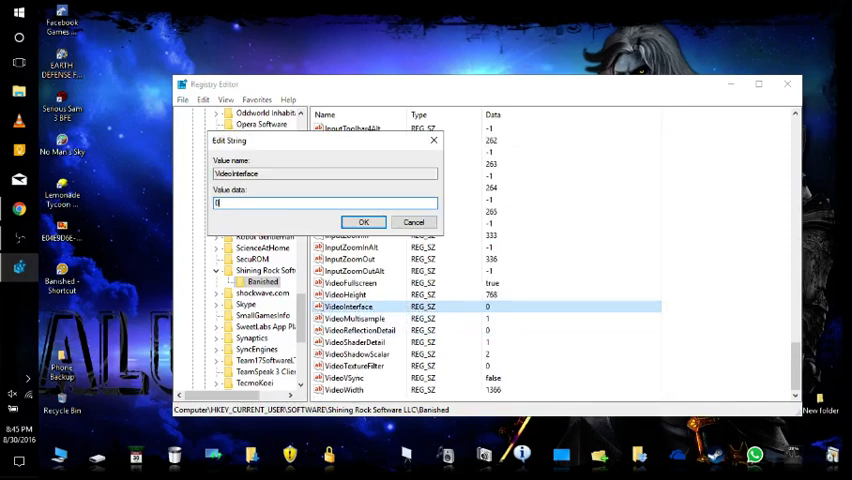
pyautogui.click(363, 221)
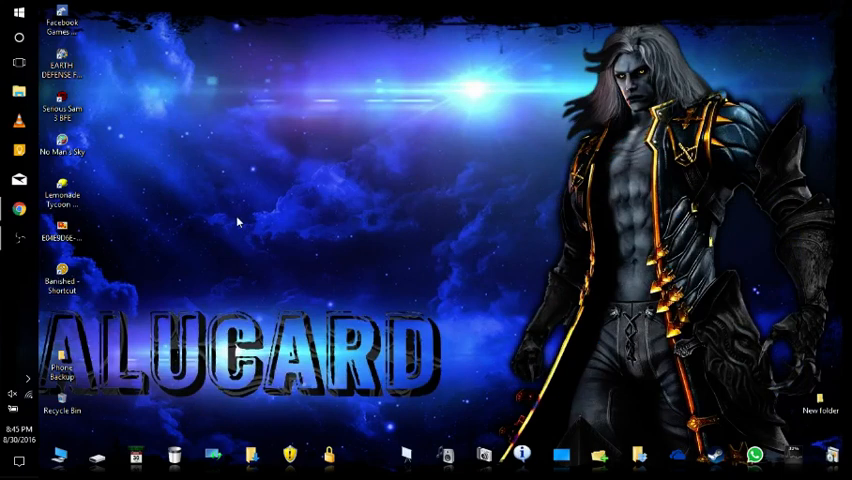
pyautogui.moveTo(355, 176)
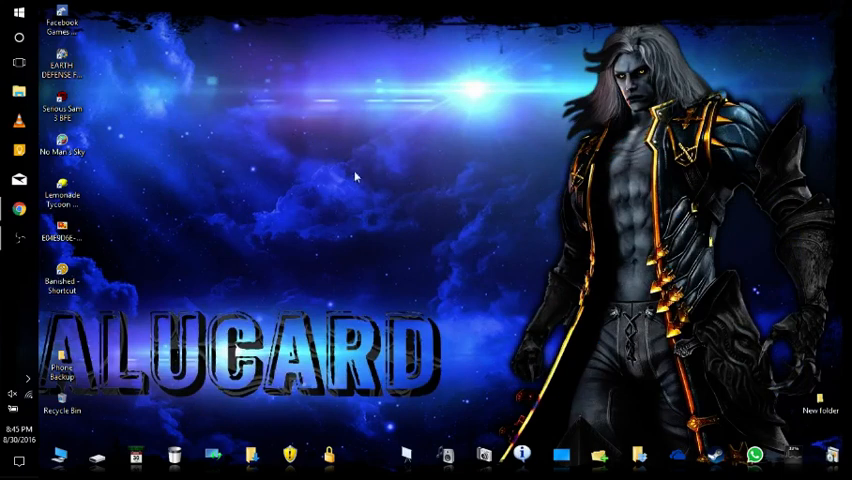
pyautogui.moveTo(66, 307)
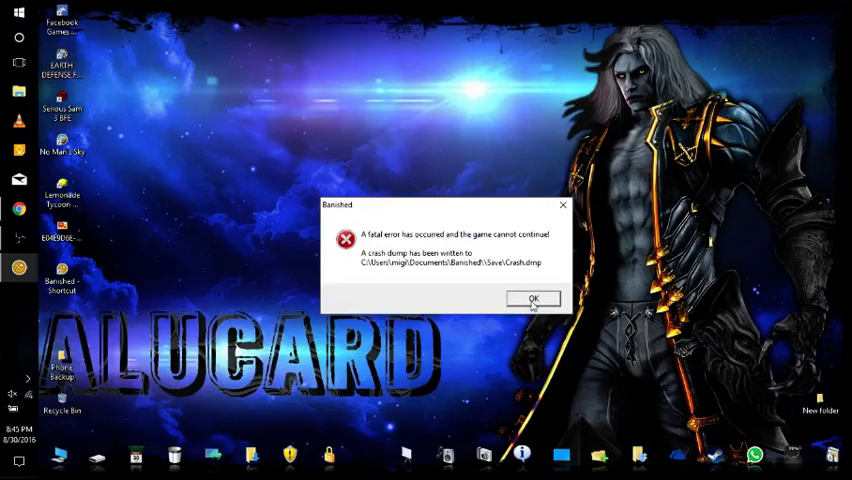
pyautogui.click(531, 298)
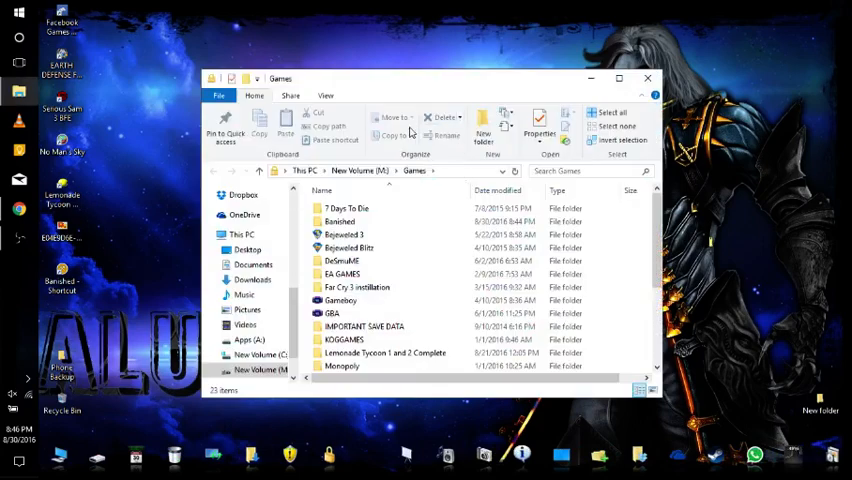
# Delete the VideoDX11-x32 and x64 DLLs in the Banished folder, dismissing the file-in-use warning.
pyautogui.click(357, 287)
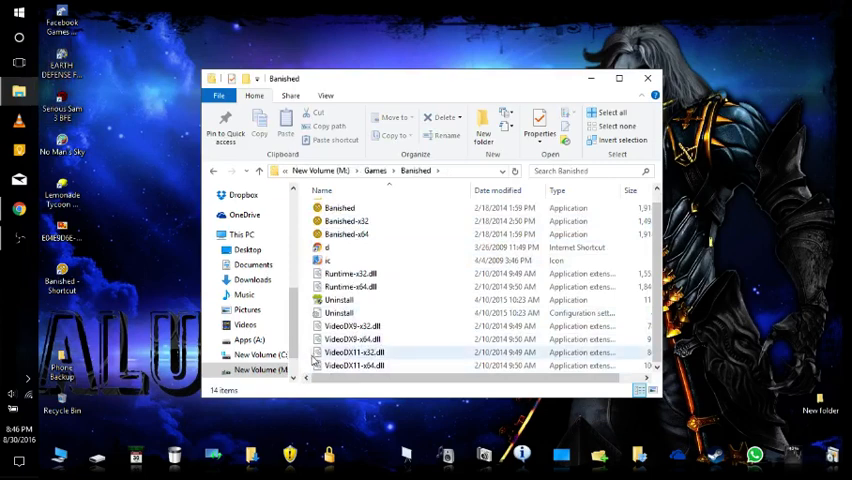
pyautogui.click(350, 365)
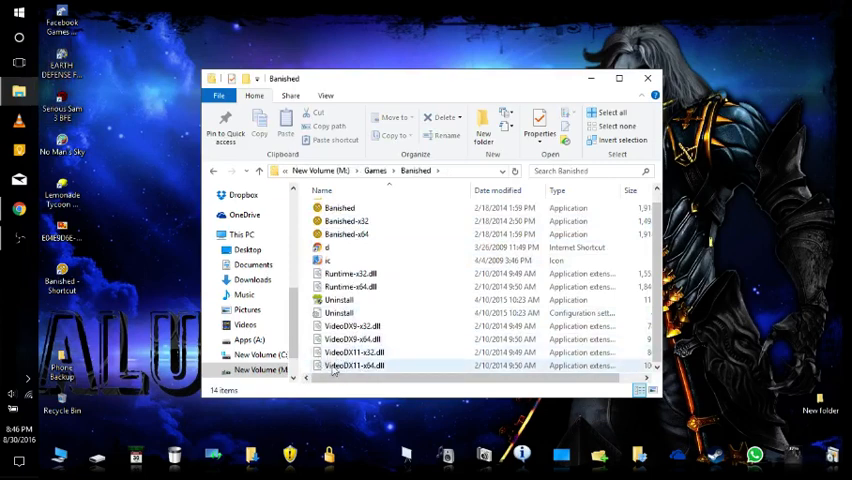
pyautogui.moveTo(355, 352)
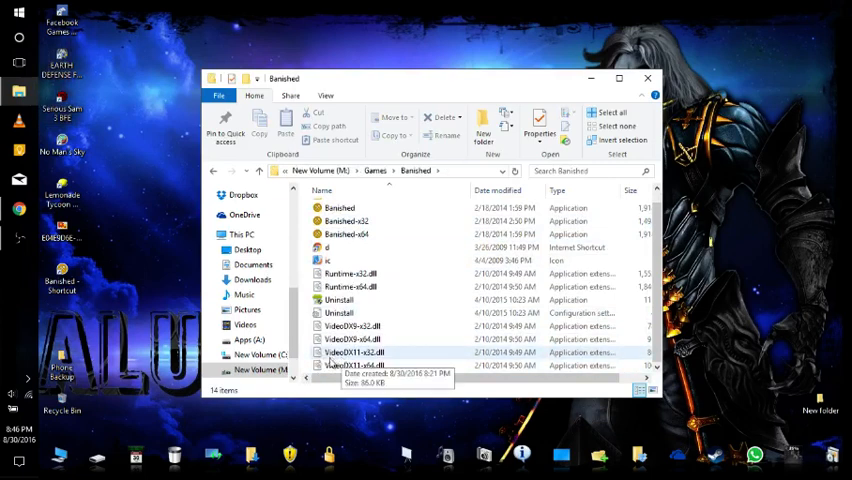
pyautogui.click(355, 352)
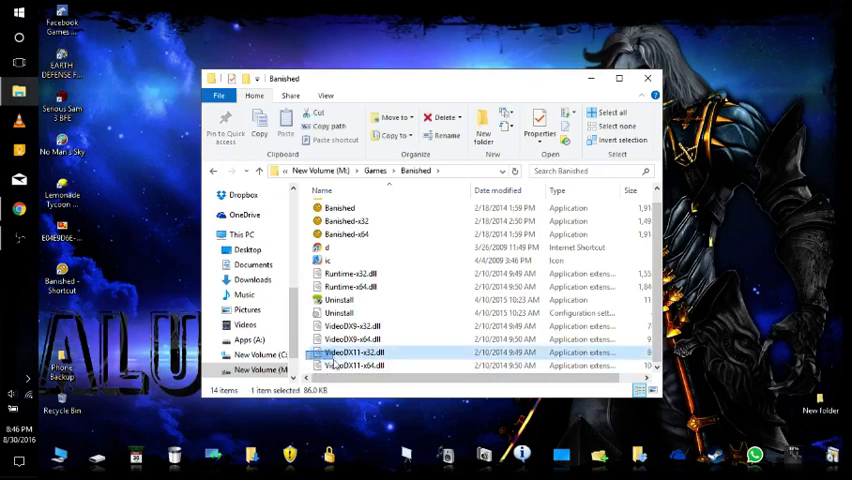
pyautogui.click(351, 326)
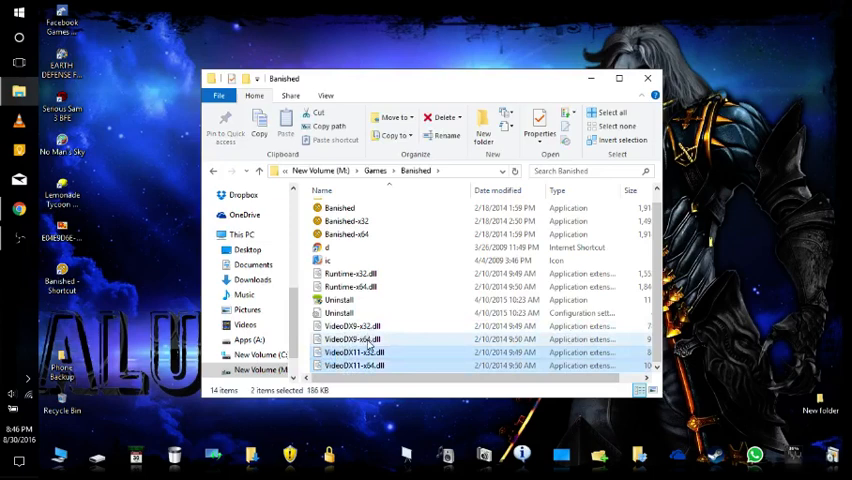
pyautogui.click(440, 117)
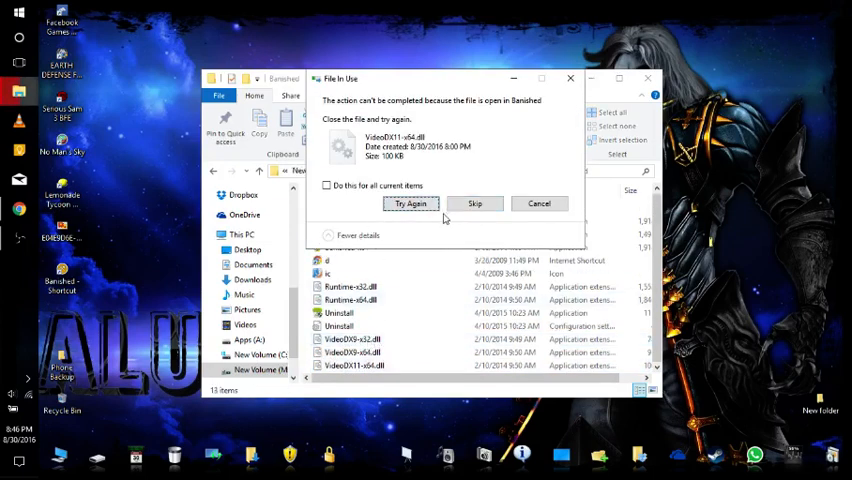
pyautogui.click(410, 203)
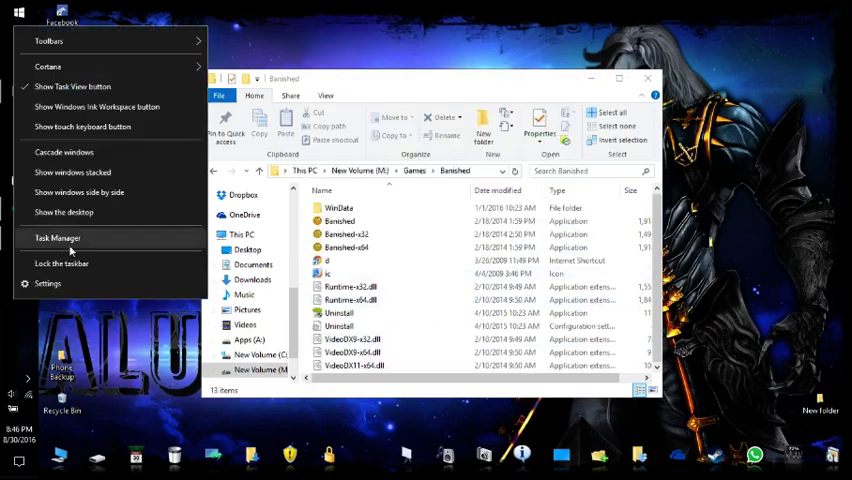
pyautogui.click(57, 238)
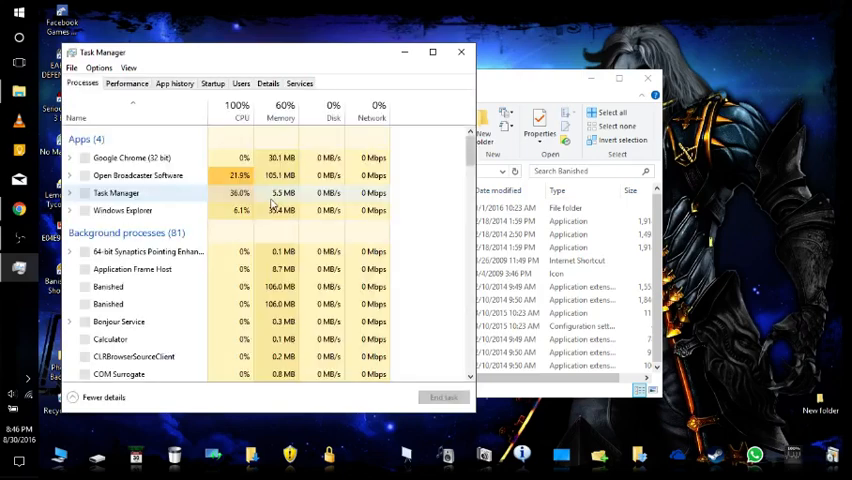
pyautogui.rightClick(107, 287)
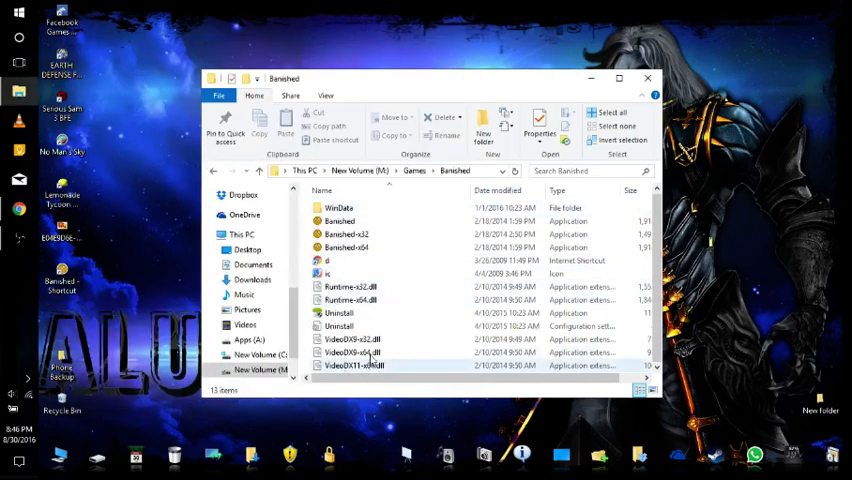
pyautogui.click(358, 365)
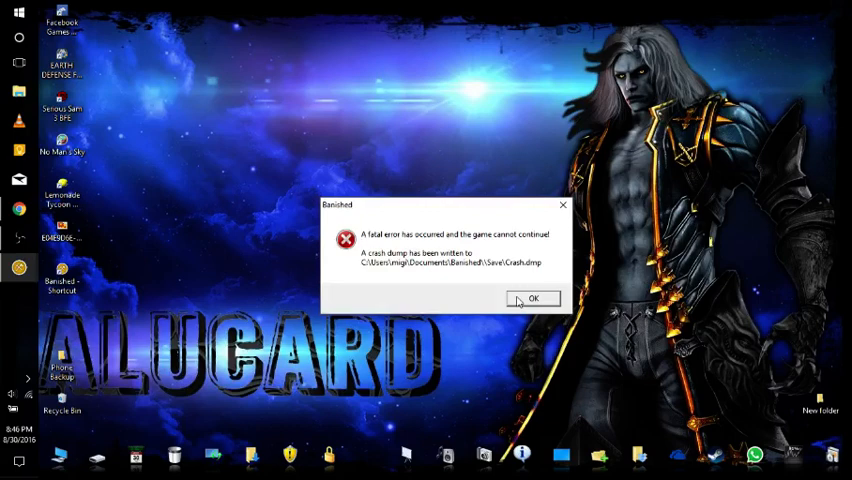
# Dismiss the Banished error, permanently delete both VideoDX11 files from Recycle Bin, and close it.
pyautogui.click(532, 298)
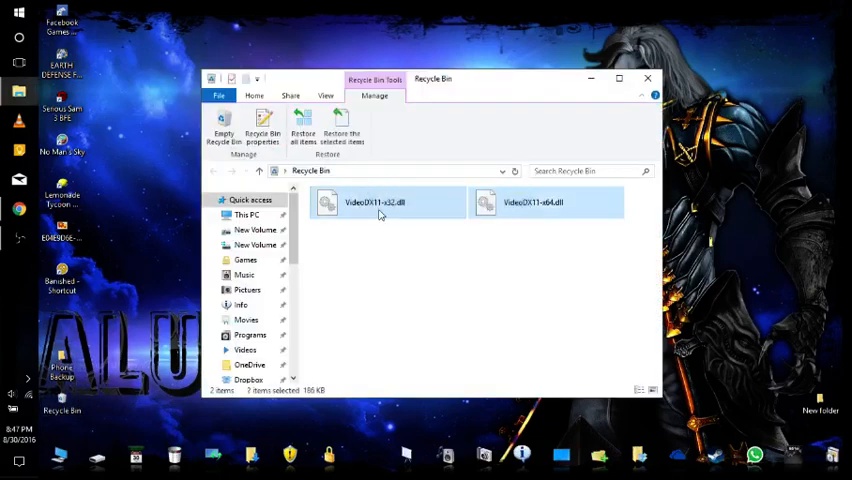
pyautogui.click(223, 130)
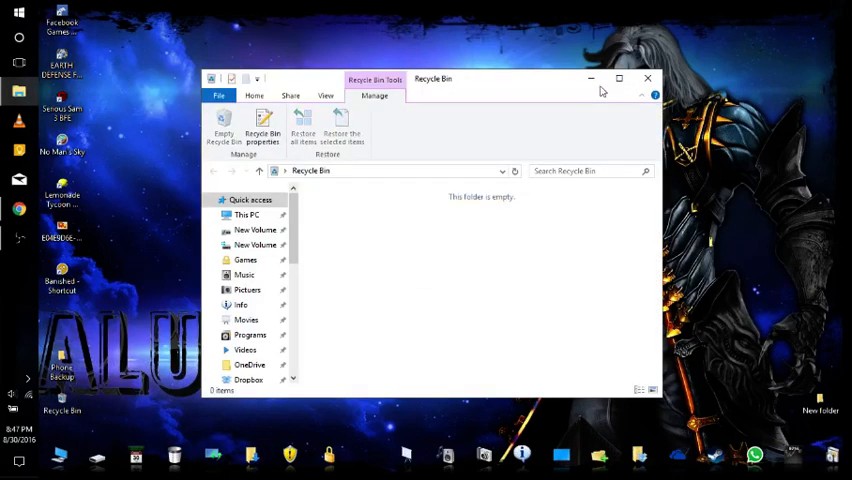
pyautogui.click(647, 78)
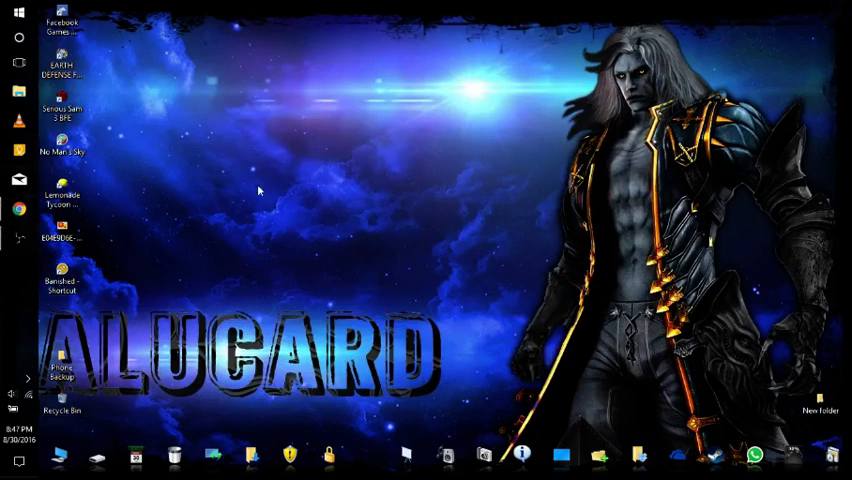
pyautogui.moveTo(435, 194)
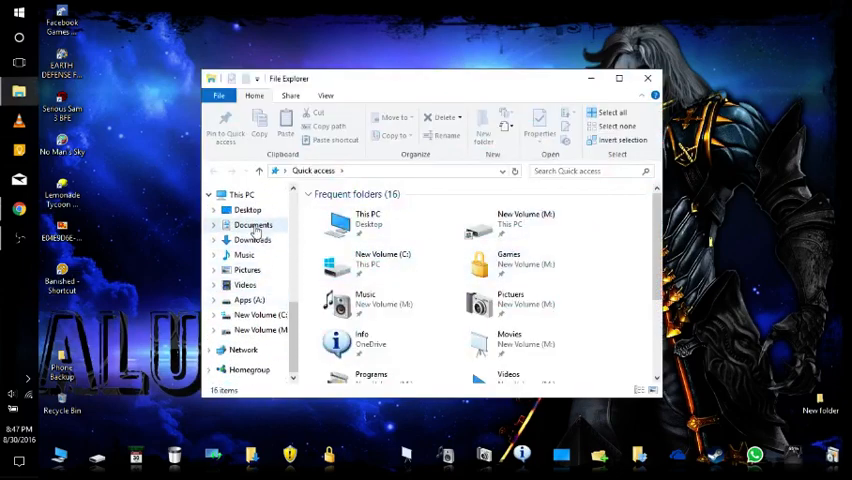
# Delete the Menu file from Documents\Banished\Save and close the Explorer window.
pyautogui.click(254, 225)
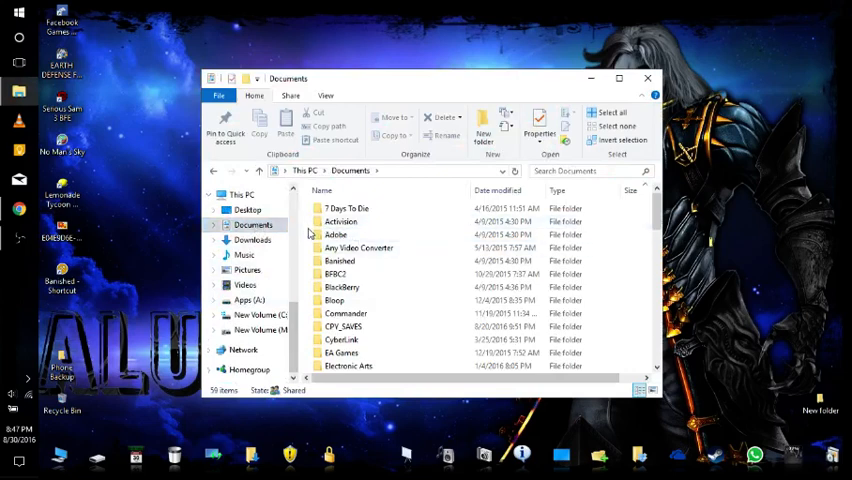
pyautogui.click(340, 260)
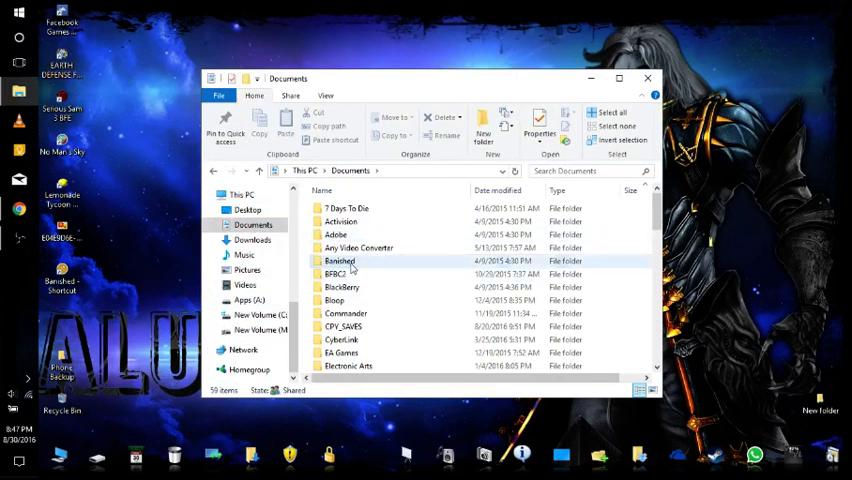
pyautogui.doubleClick(340, 261)
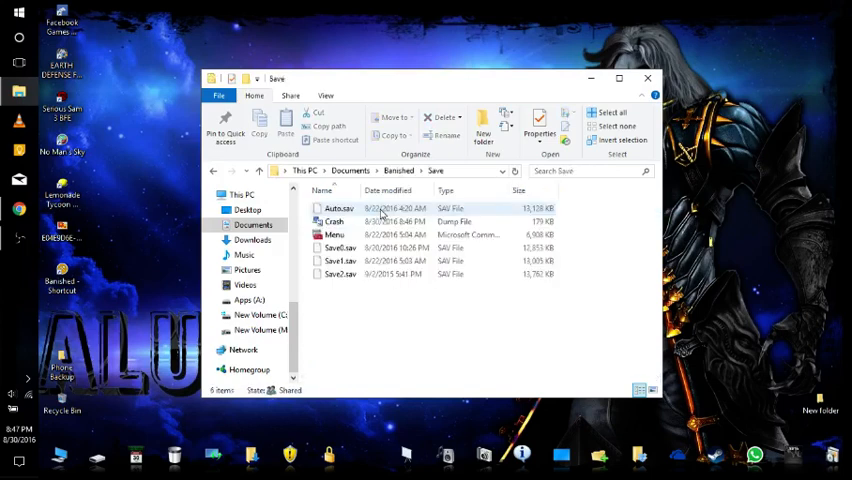
pyautogui.click(335, 234)
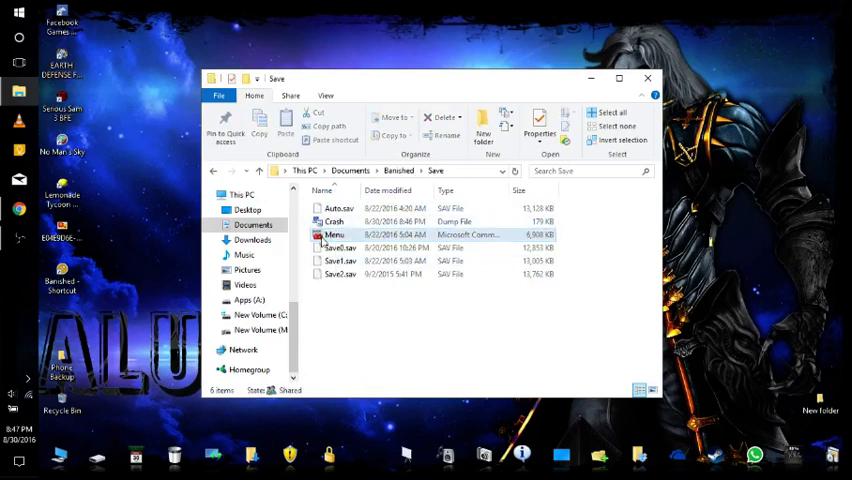
pyautogui.click(337, 234)
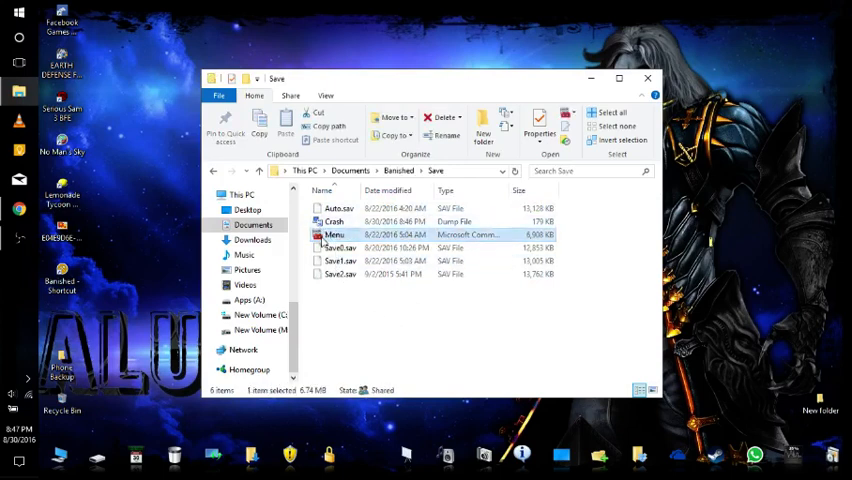
pyautogui.click(439, 117)
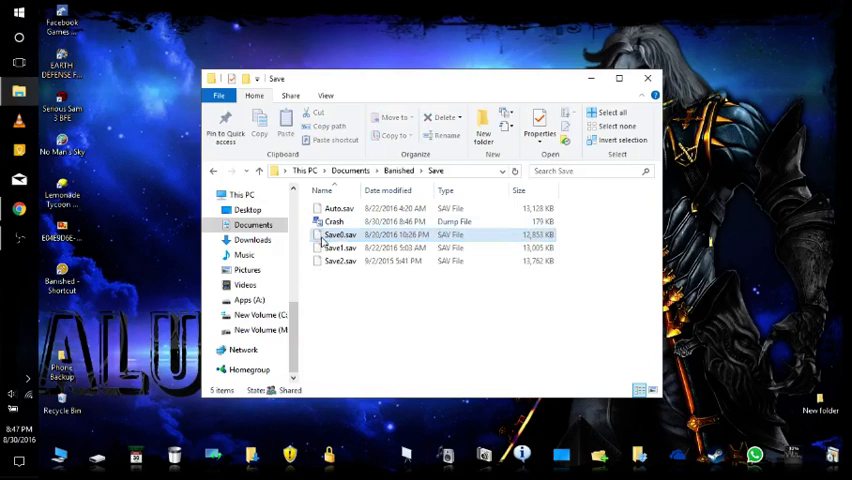
pyautogui.click(647, 78)
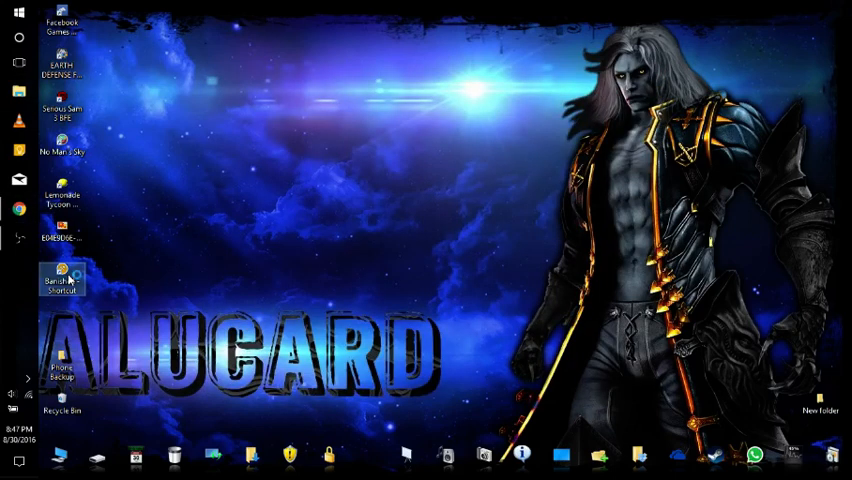
# Launch Banished from its desktop shortcut.
pyautogui.doubleClick(62, 283)
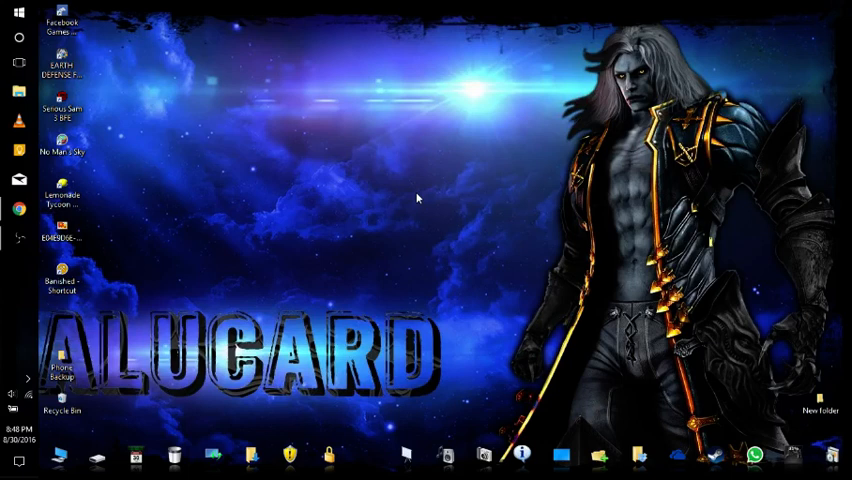
pyautogui.moveTo(410, 212)
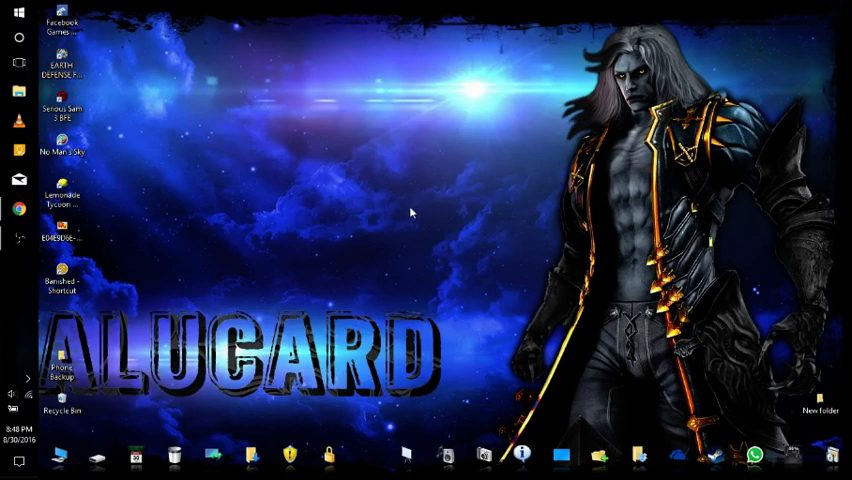